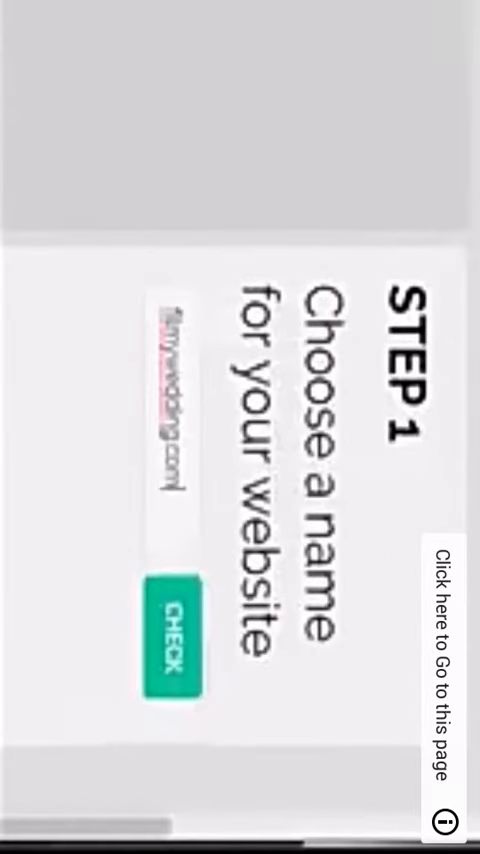
# Step: Run the availability check for the domain name 'filmywedding.com'
pyautogui.click(170, 640)
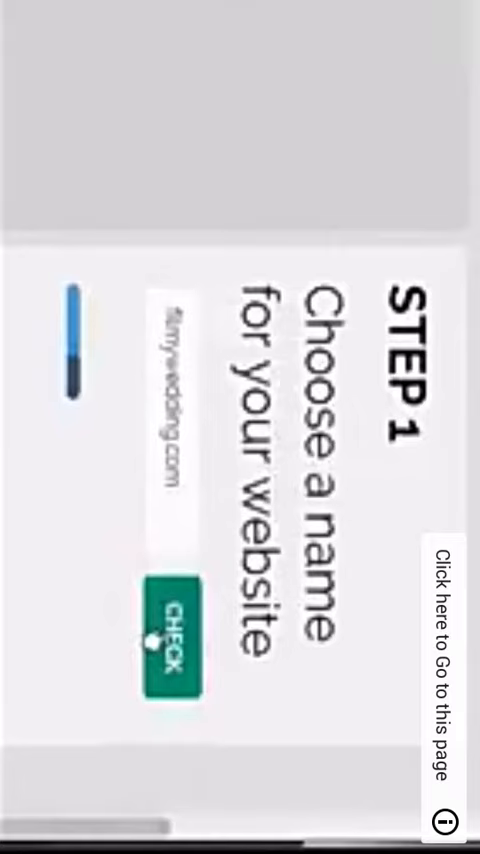